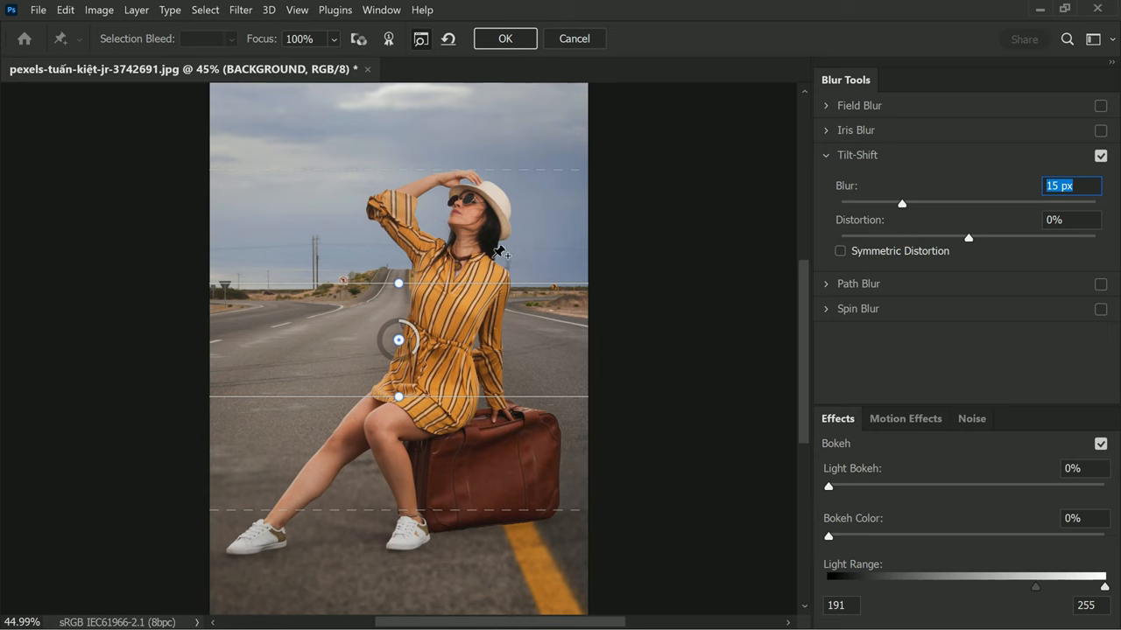
Move the tilt-shift focus band to the feet, narrow it, and set blur near 29 px
{"action": "left_click_drag", "start_coordinate": [901, 204], "coordinate": [909, 203]}
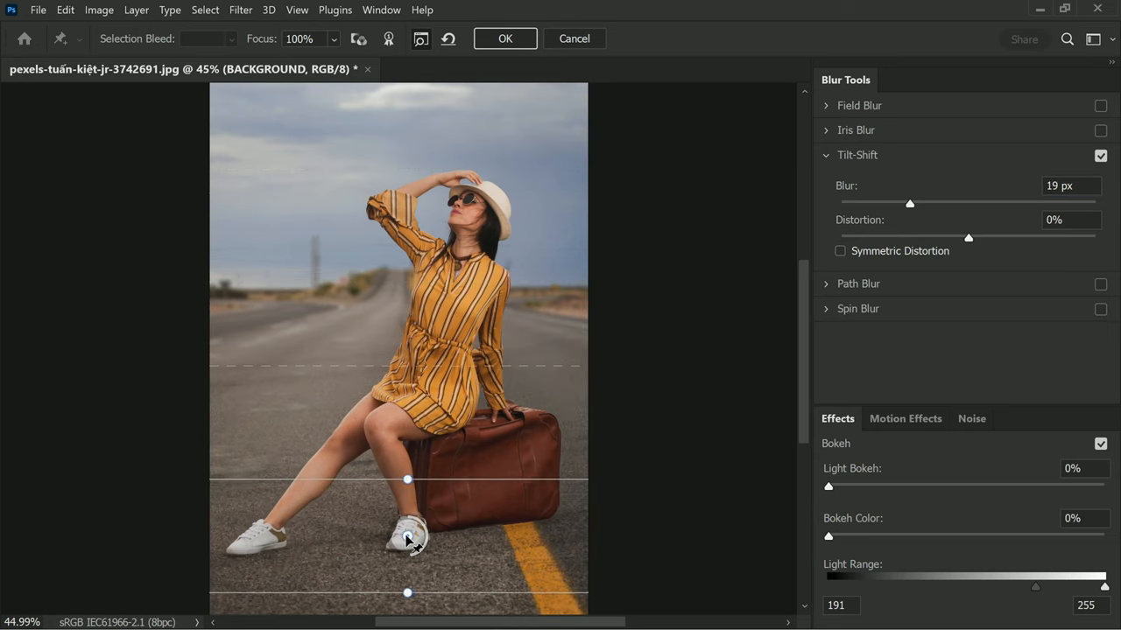
{"action": "left_click_drag", "start_coordinate": [406, 479], "coordinate": [407, 549]}
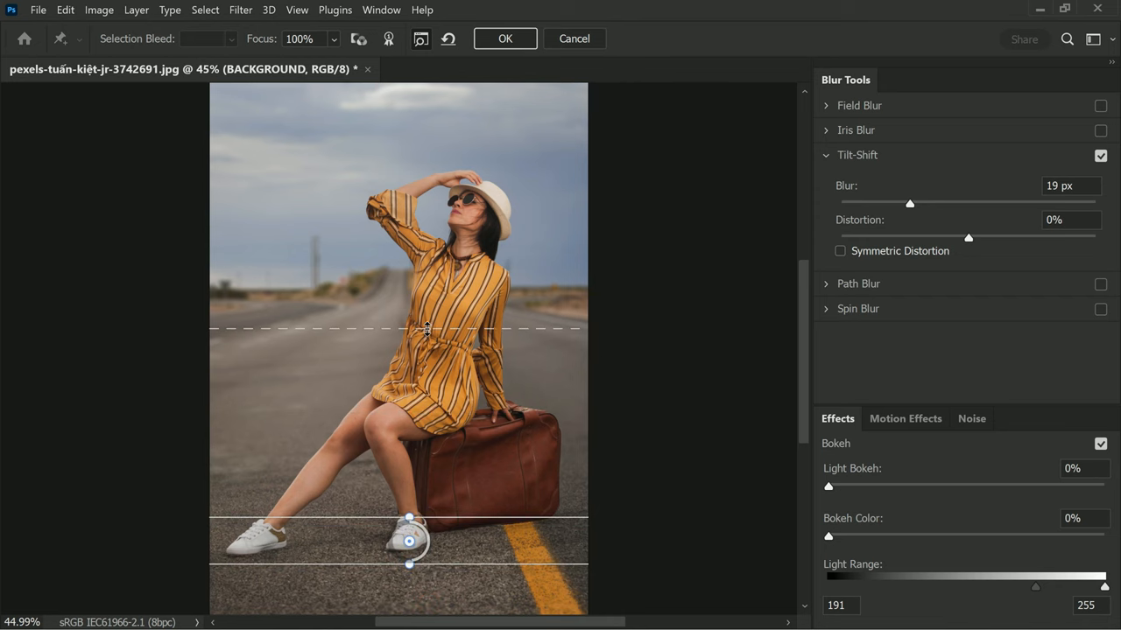
{"action": "left_click_drag", "start_coordinate": [909, 203], "coordinate": [941, 203]}
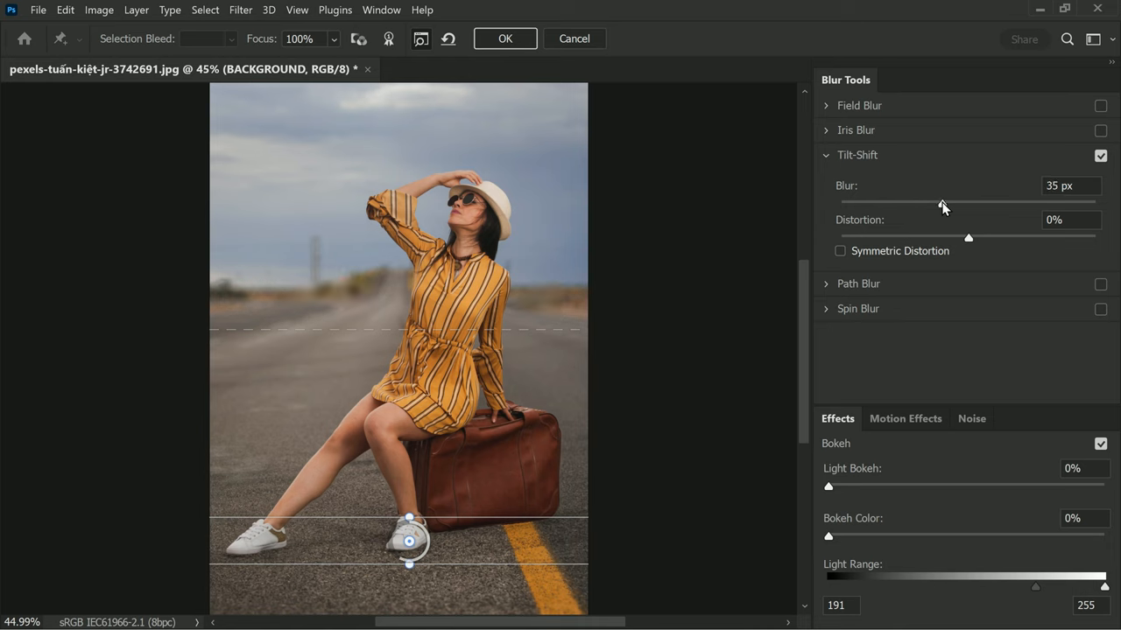
{"action": "left_click_drag", "start_coordinate": [968, 203], "coordinate": [930, 203]}
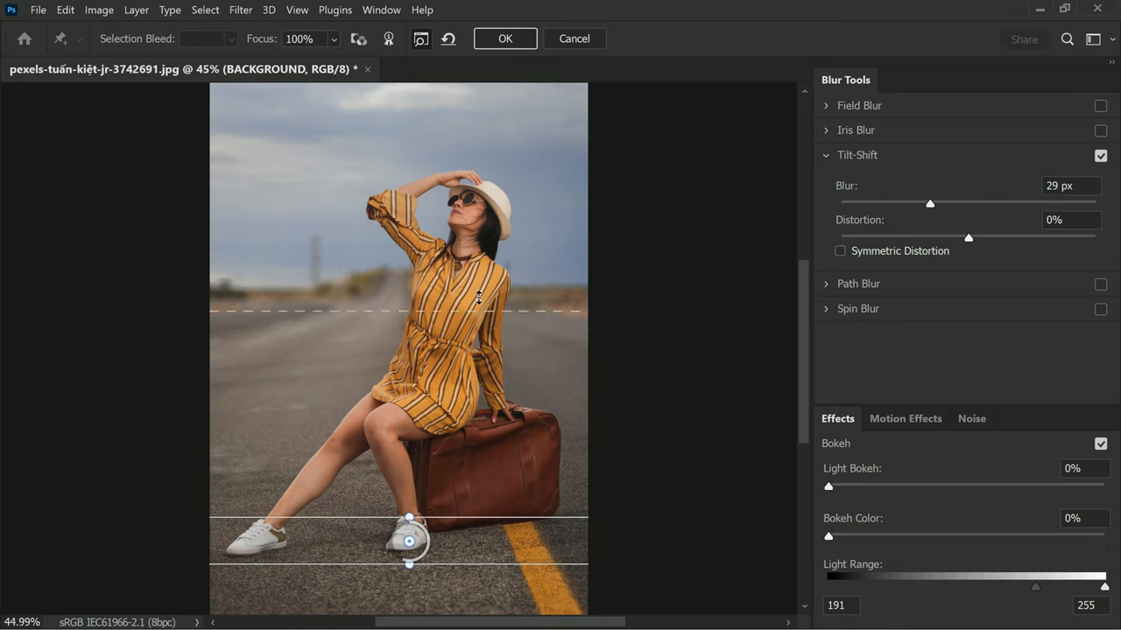
{"action": "left_click_drag", "start_coordinate": [479, 306], "coordinate": [495, 169]}
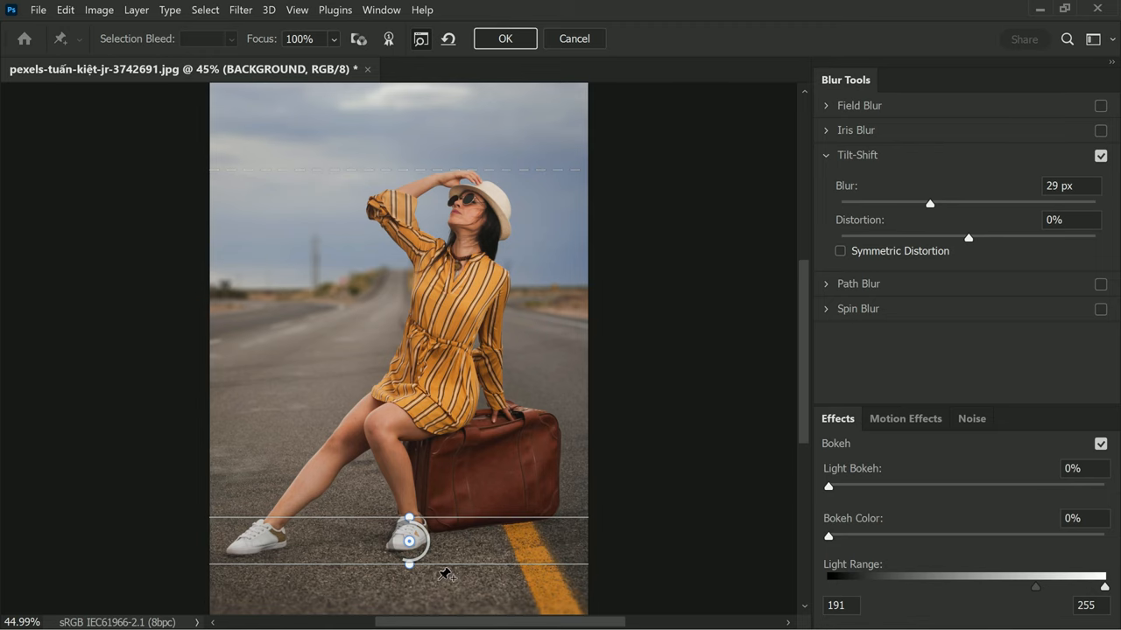
{"action": "mouse_move", "coordinate": [502, 297]}
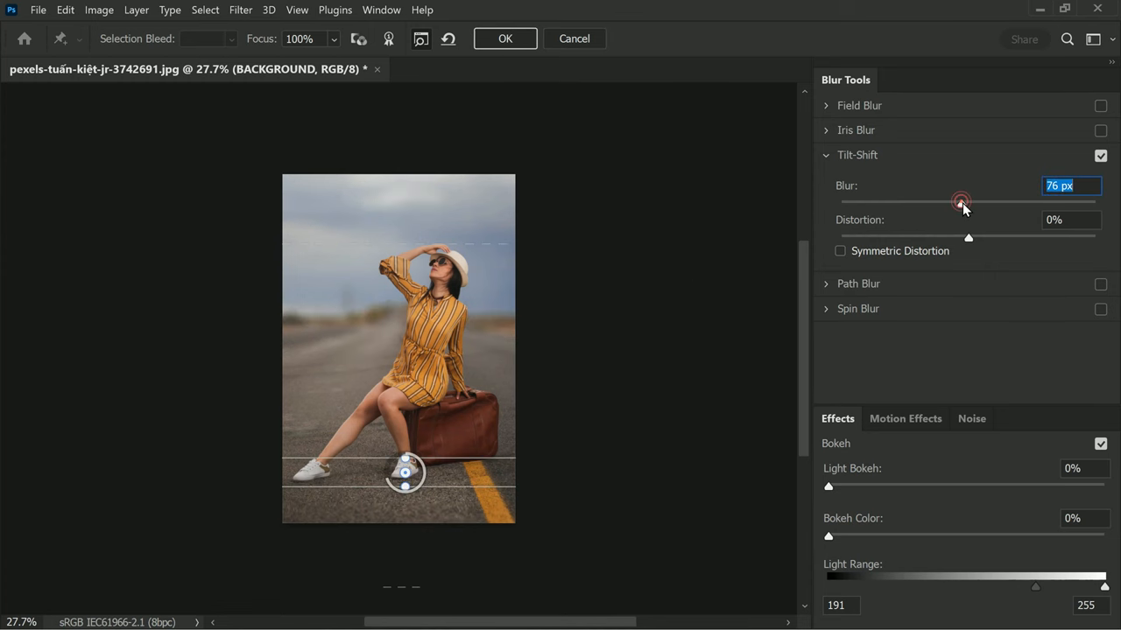
Raise the tilt-shift blur to 89 px and commit it as a Blur Gallery smart filter
{"action": "left_click_drag", "start_coordinate": [960, 202], "coordinate": [967, 202]}
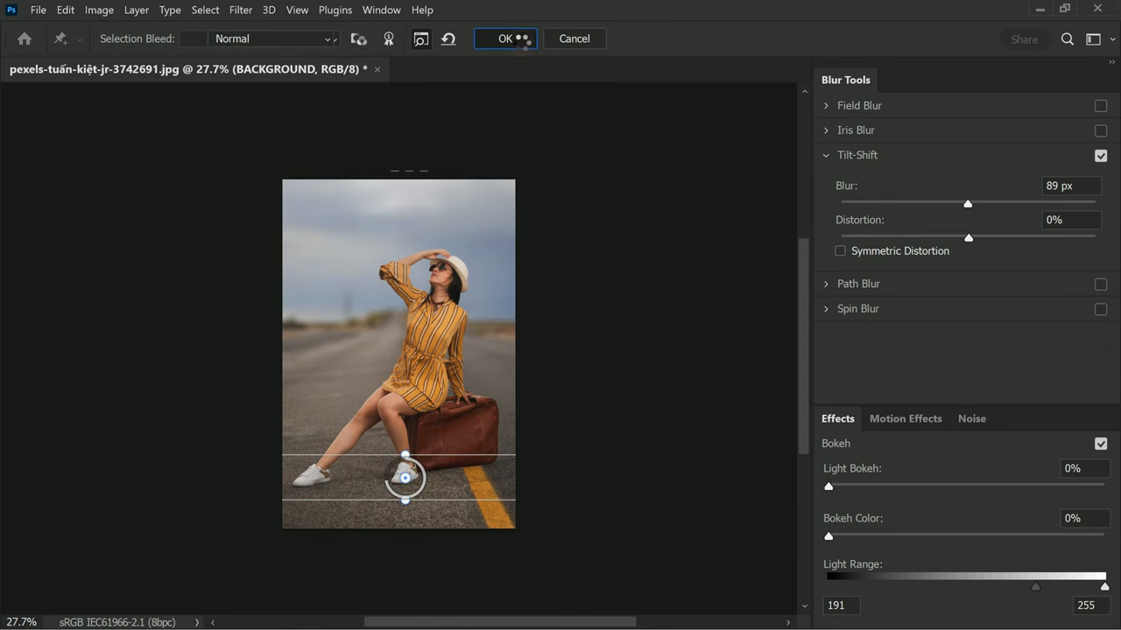
{"action": "left_click", "coordinate": [505, 38]}
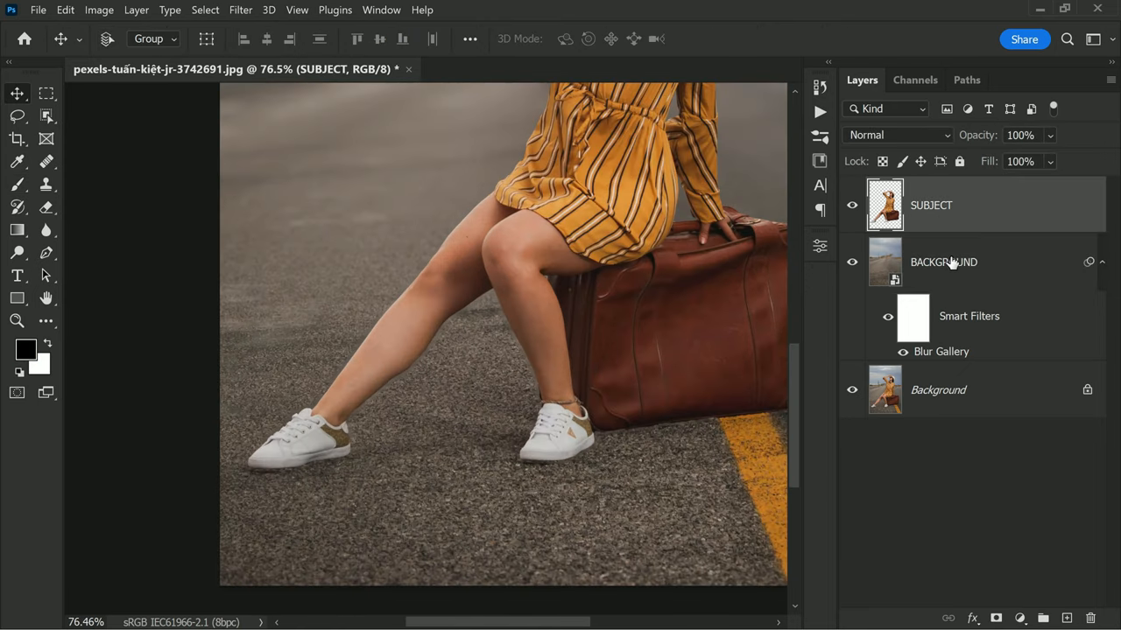
Group the selected SUBJECT and BACKGROUND layers into Group 1 with Group from Layers
{"action": "right_click", "coordinate": [943, 262]}
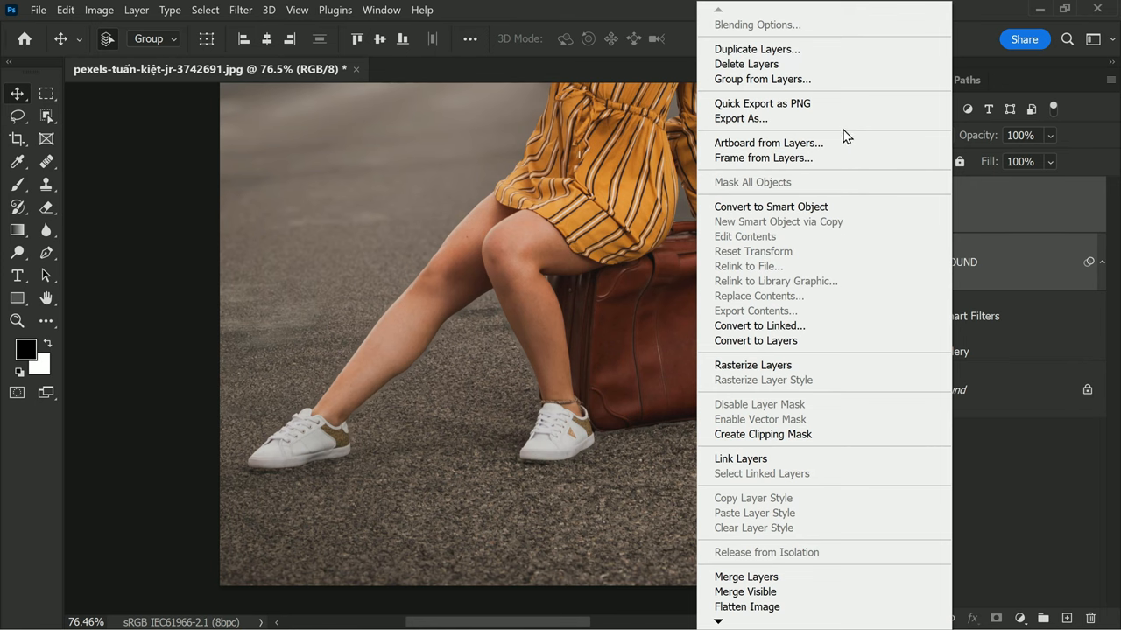
{"action": "left_click", "coordinate": [762, 79]}
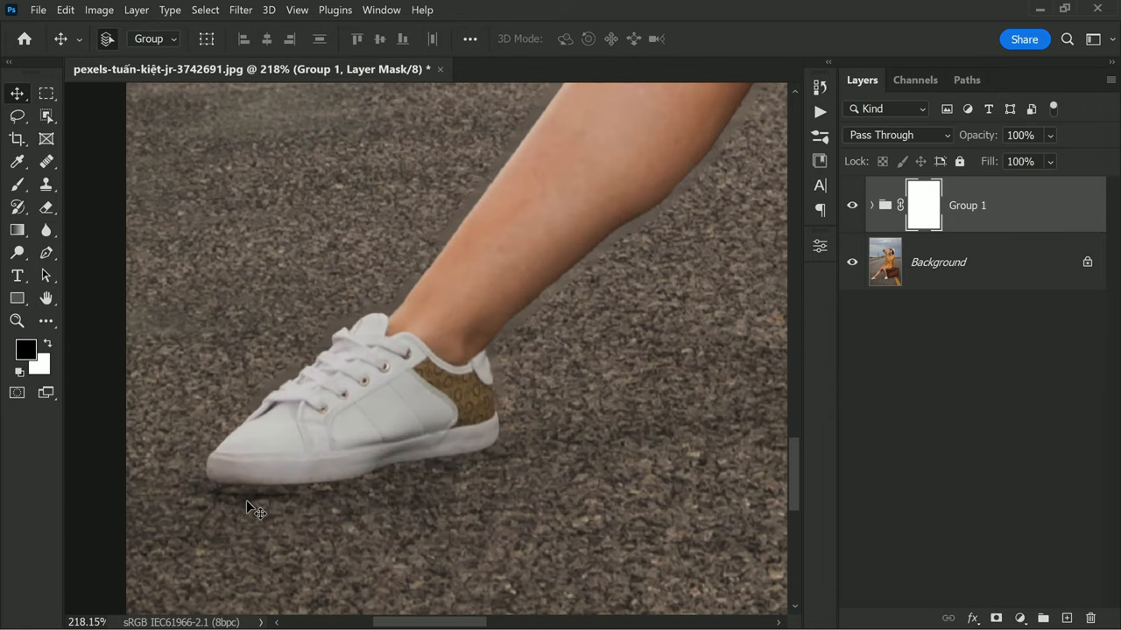
Brush black into Group 1's mask around the feet and expand the group's layers
{"action": "left_click", "coordinate": [17, 184]}
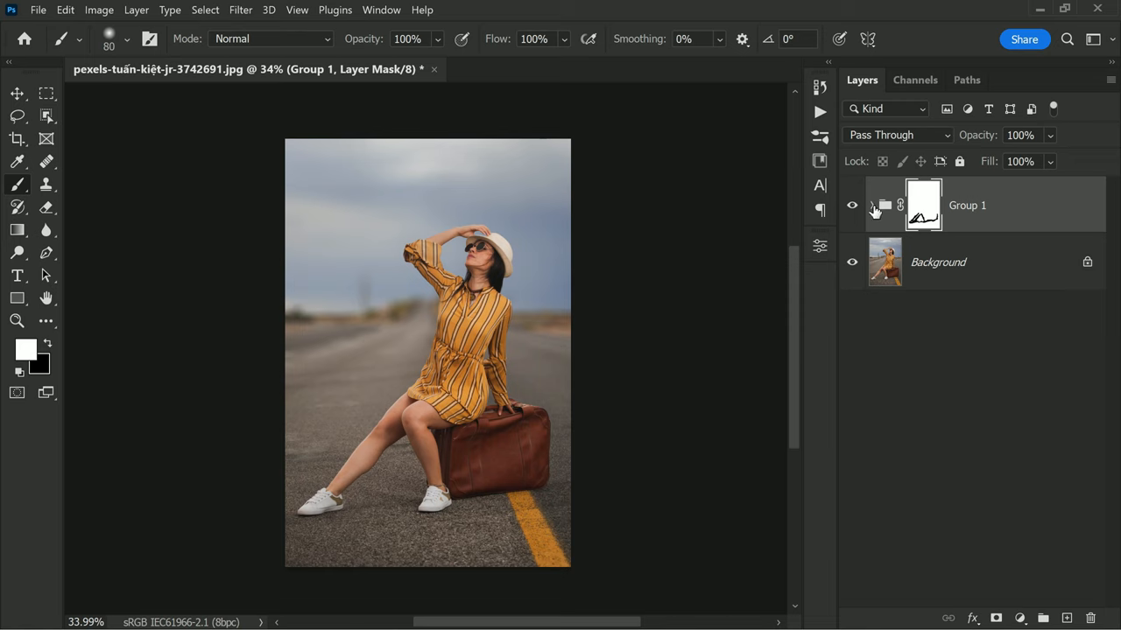
{"action": "left_click", "coordinate": [871, 203]}
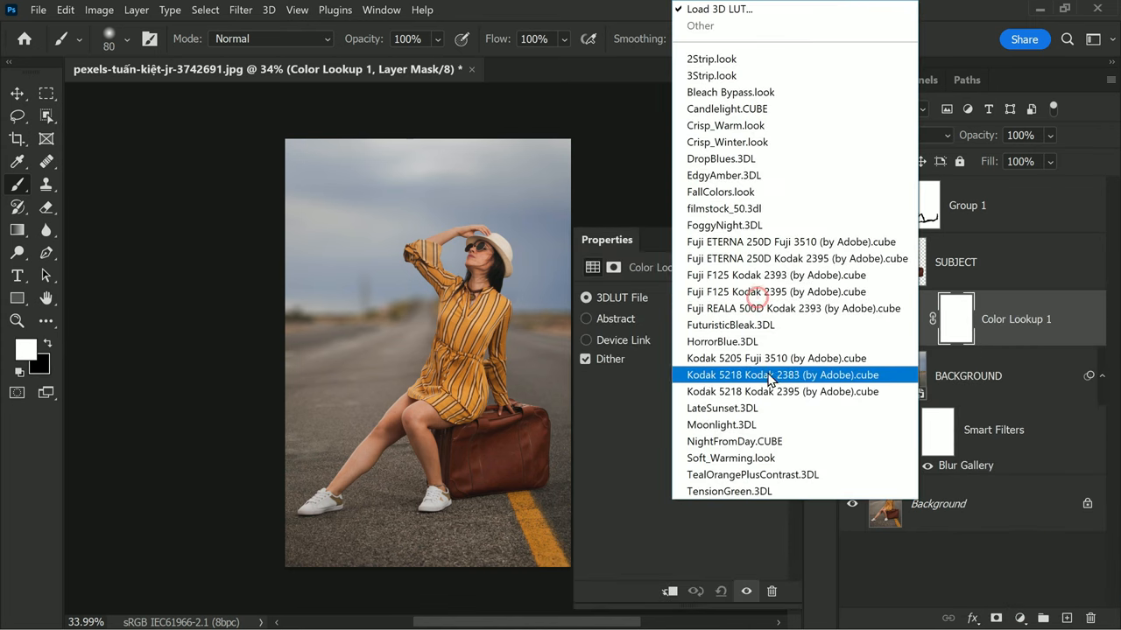
Pick the Kodak 5218 3DLUT for the Color Lookup layer's purple sunset grade
{"action": "left_click", "coordinate": [721, 408]}
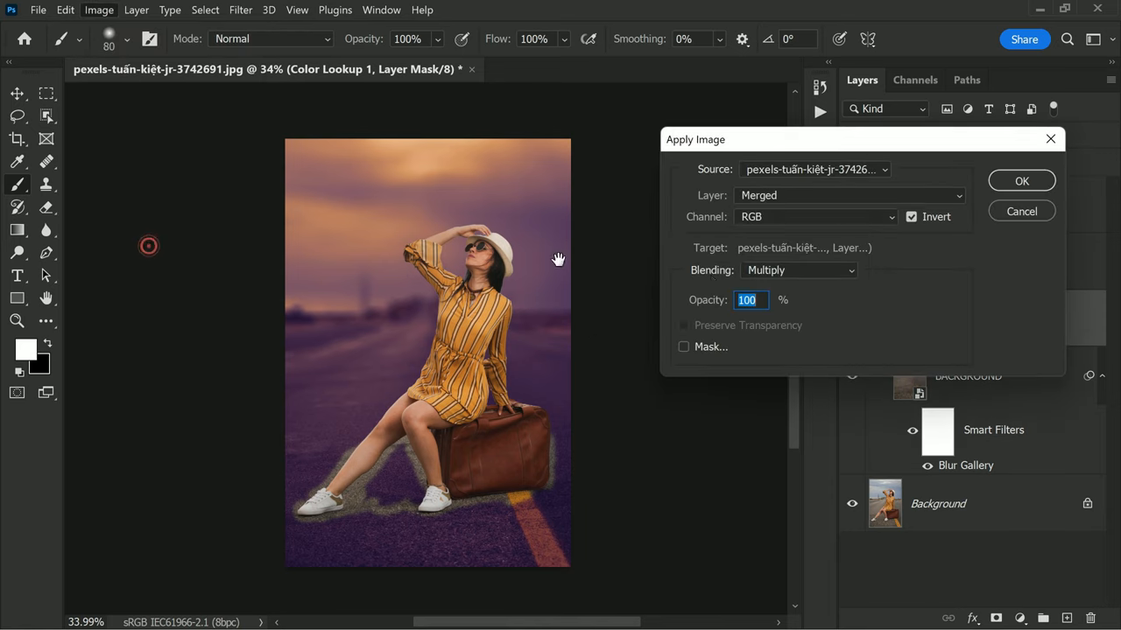
Apply the merged RGB image to Color Lookup 1's mask with Multiply 100% and Invert off
{"action": "left_click", "coordinate": [911, 216]}
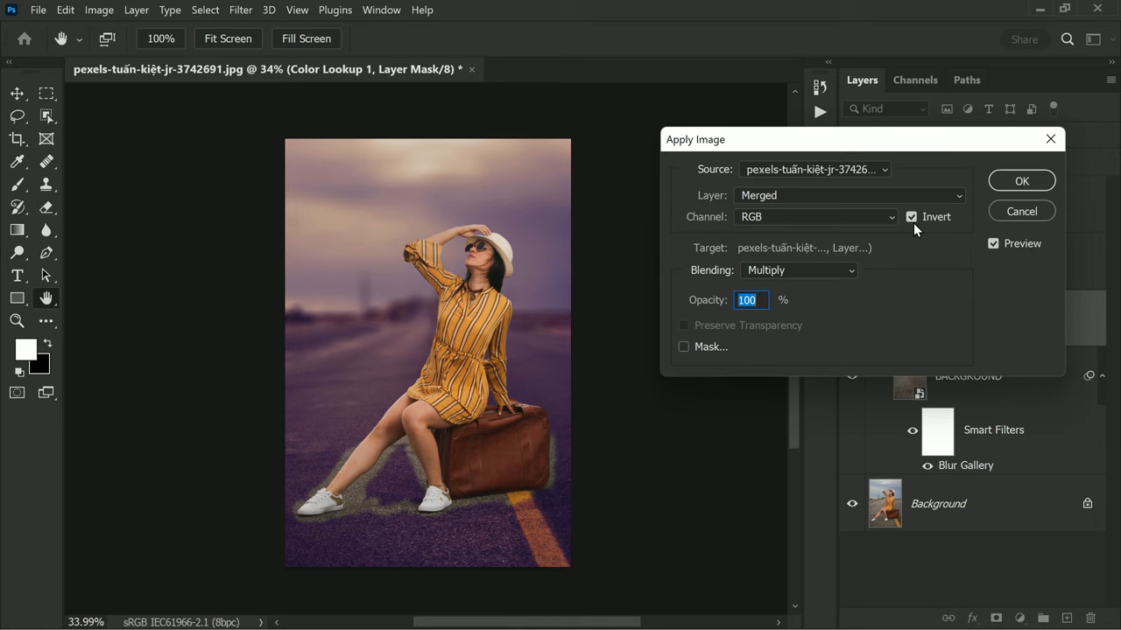
{"action": "left_click", "coordinate": [911, 216]}
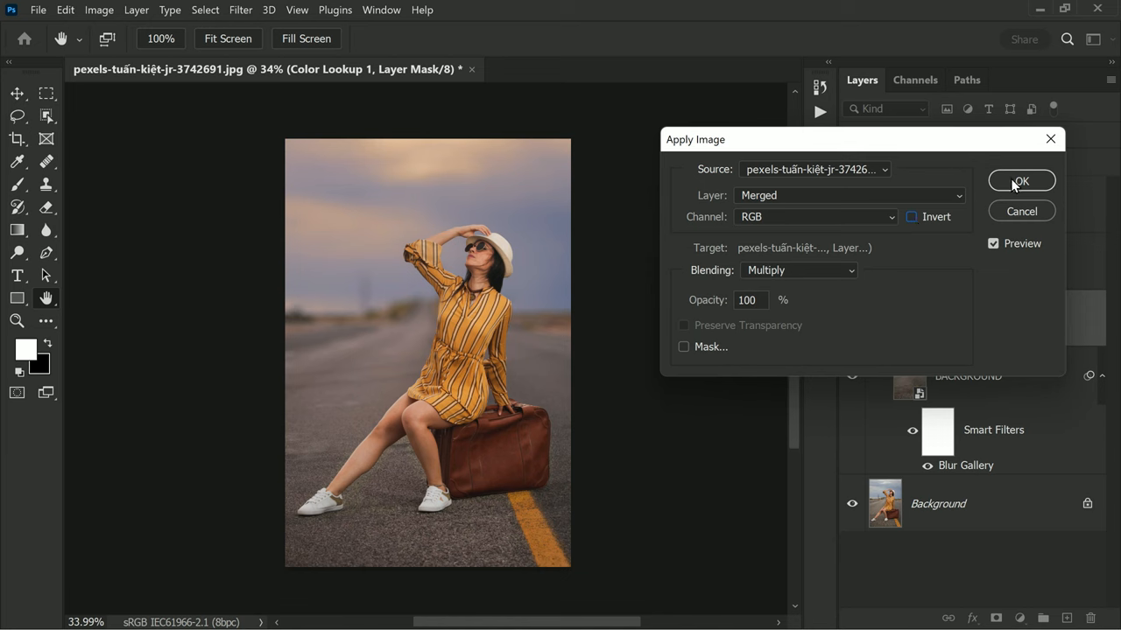
{"action": "left_click", "coordinate": [1021, 181]}
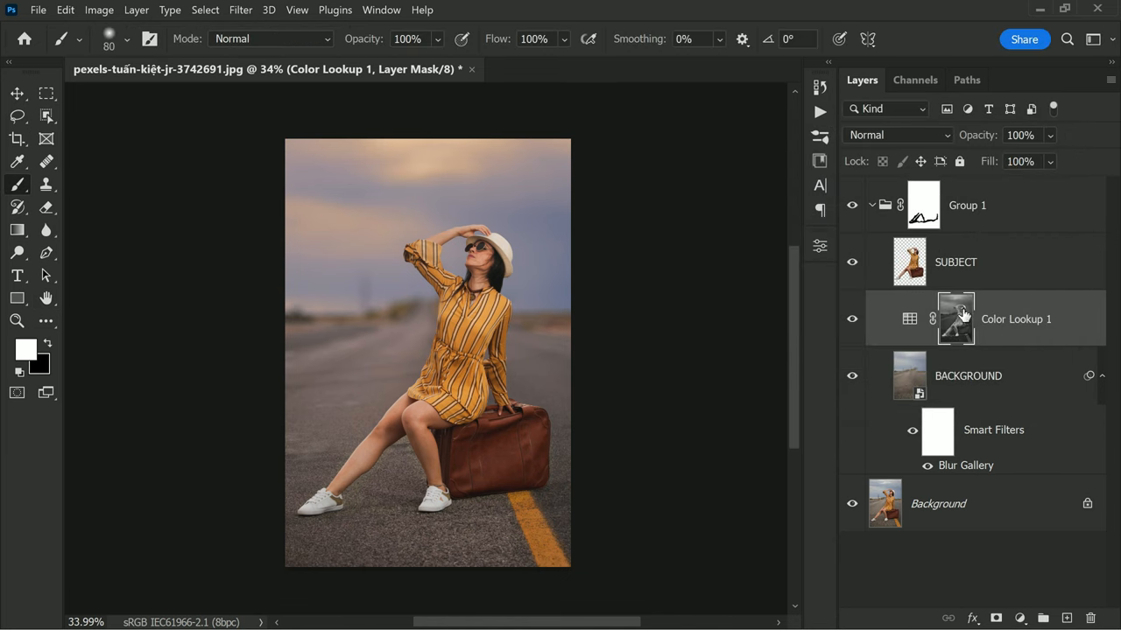
{"action": "mouse_move", "coordinate": [960, 307]}
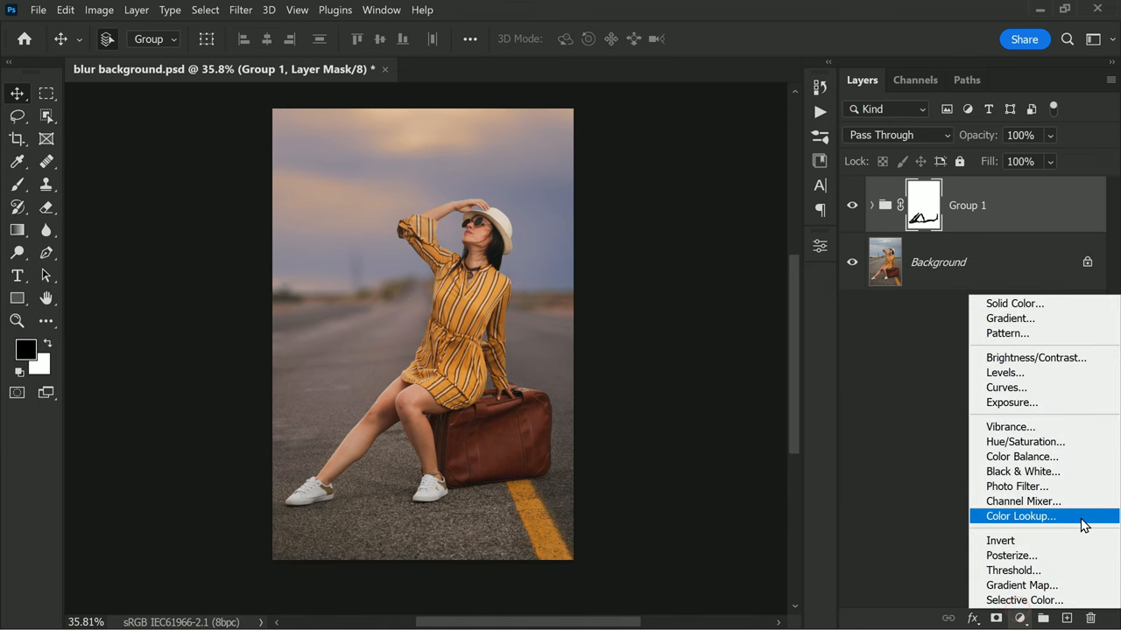
Add a Color Lookup 2 adjustment above Group 1 using the filmstock_50.3dl LUT
{"action": "left_click", "coordinate": [1019, 516]}
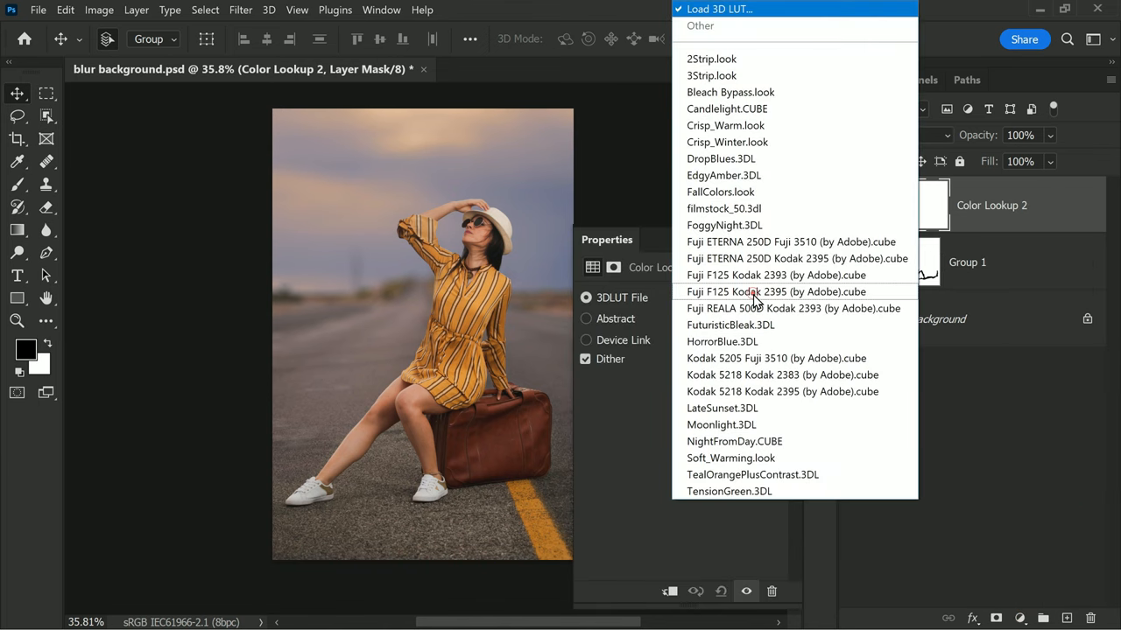
{"action": "left_click", "coordinate": [723, 208]}
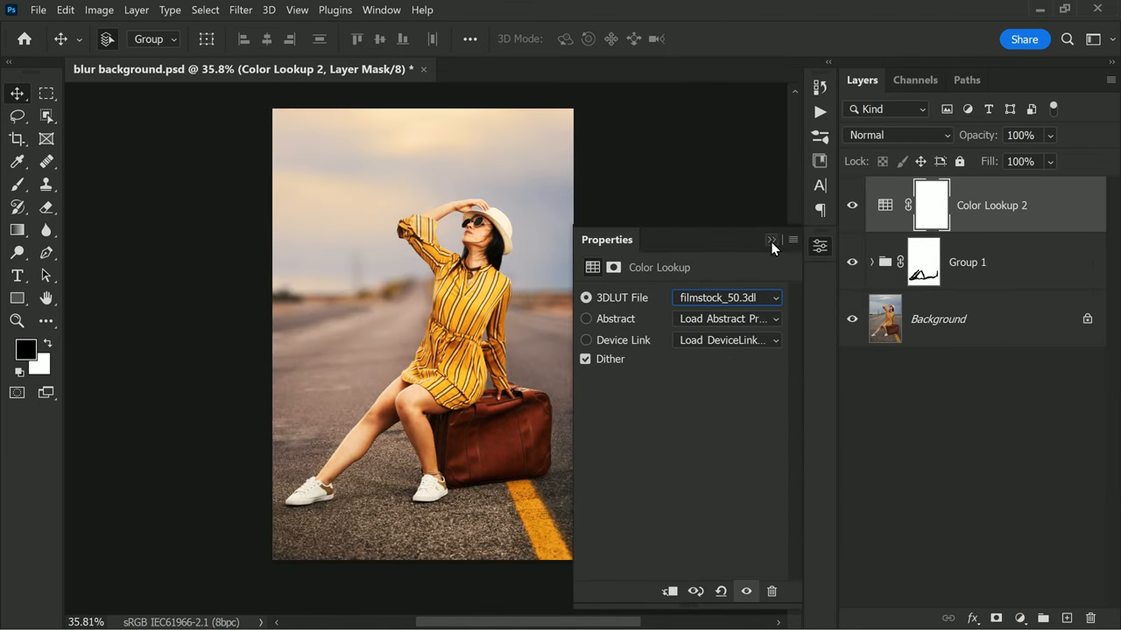